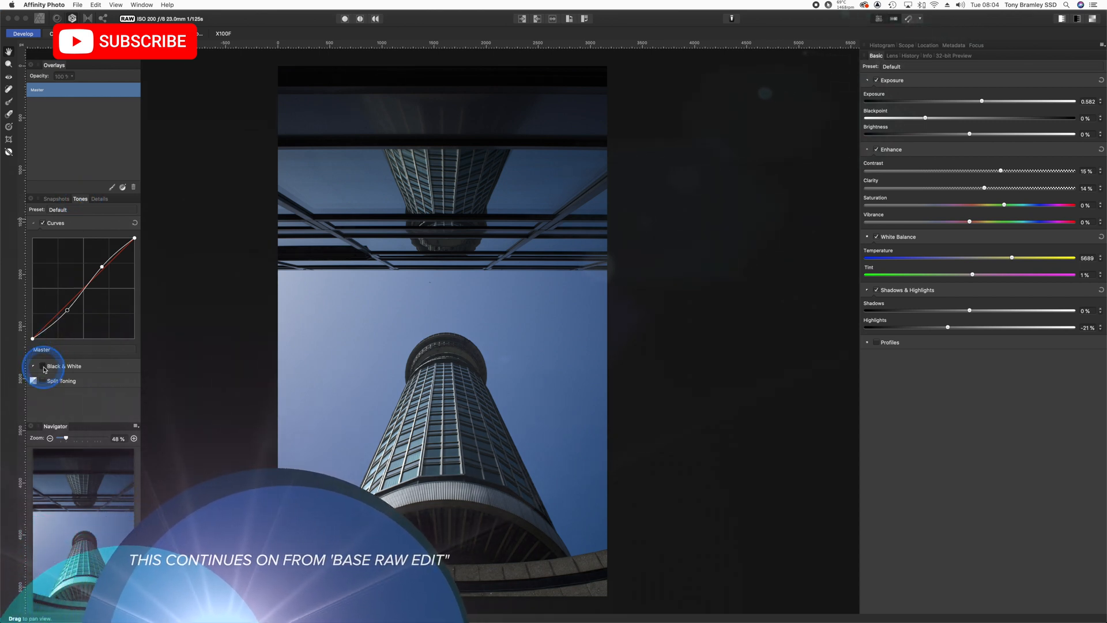
Enable Black & White conversion in the Develop Tones panel.
{"action": "left_click", "coordinate": [34, 366]}
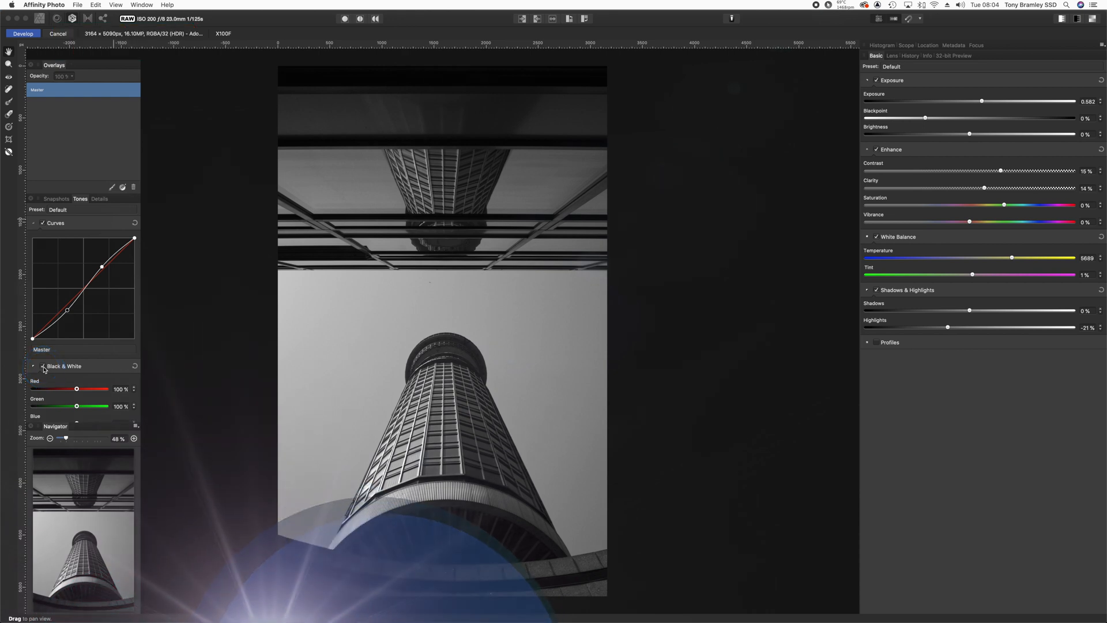
Expand the Black & White section to reach the Blue slider.
{"action": "left_click", "coordinate": [33, 365]}
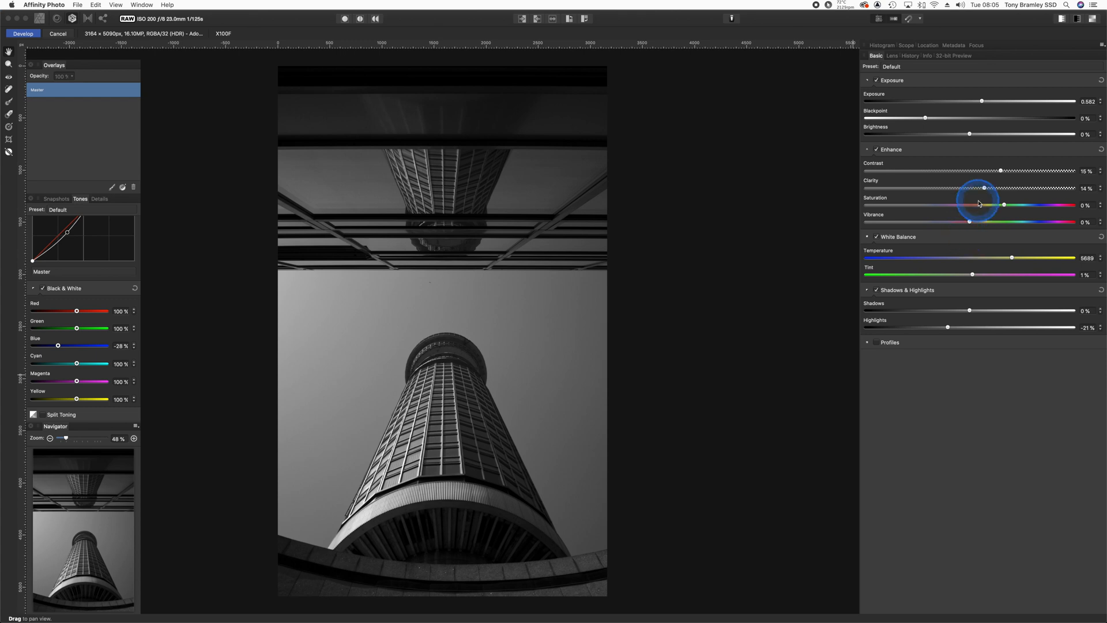
{"action": "mouse_move", "coordinate": [1000, 171]}
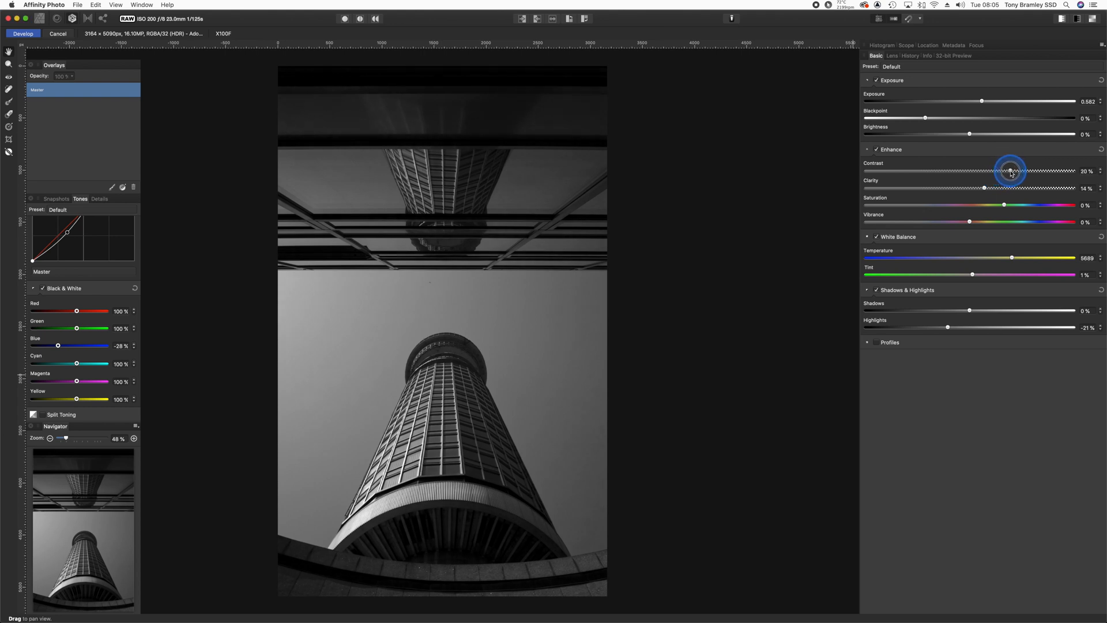
{"action": "mouse_move", "coordinate": [984, 188]}
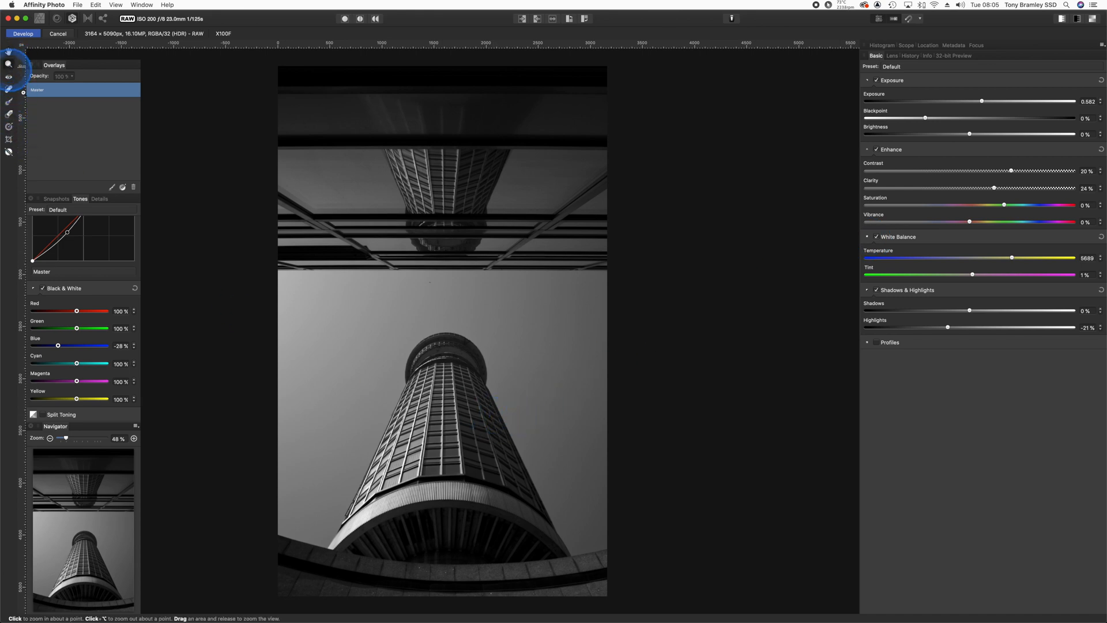
Zoom in on the tower to inspect window detail.
{"action": "left_click", "coordinate": [442, 487]}
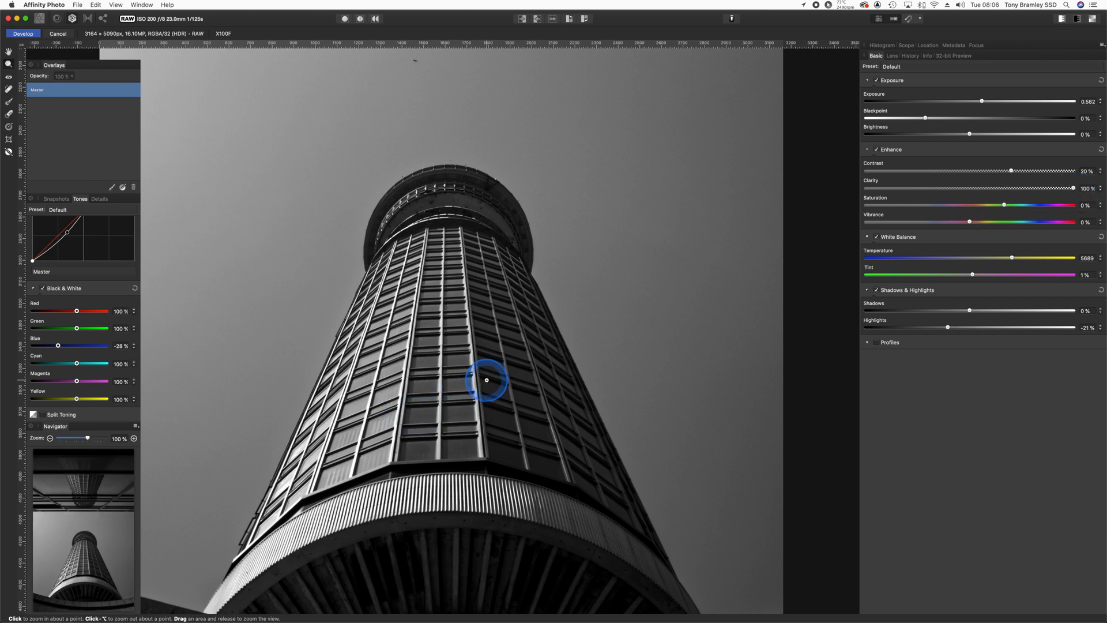
{"action": "mouse_move", "coordinate": [440, 225]}
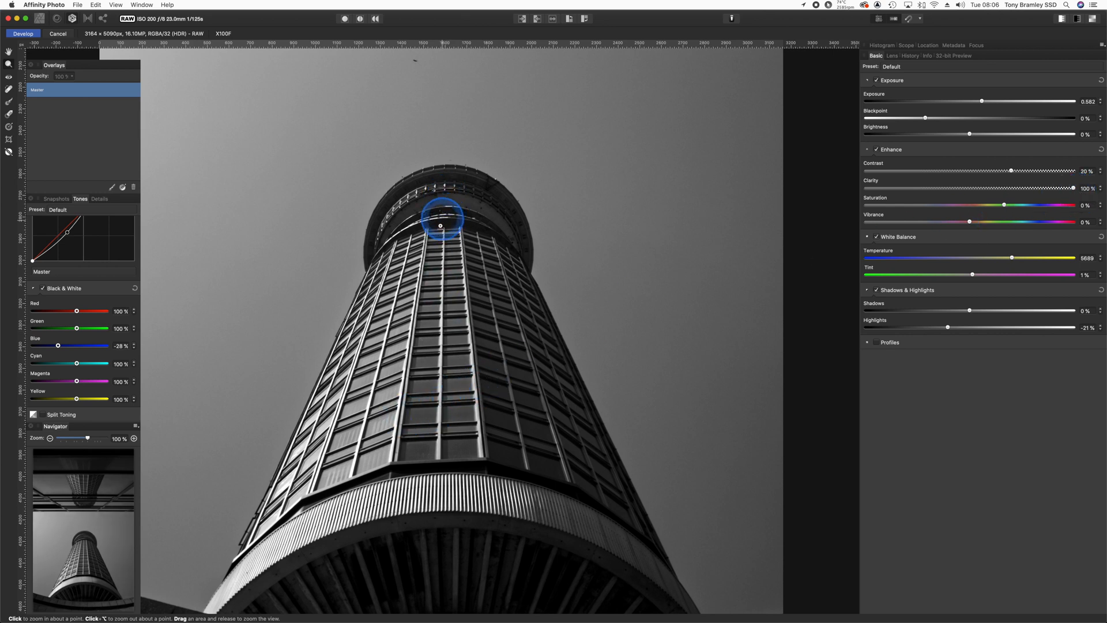
{"action": "mouse_move", "coordinate": [1066, 191]}
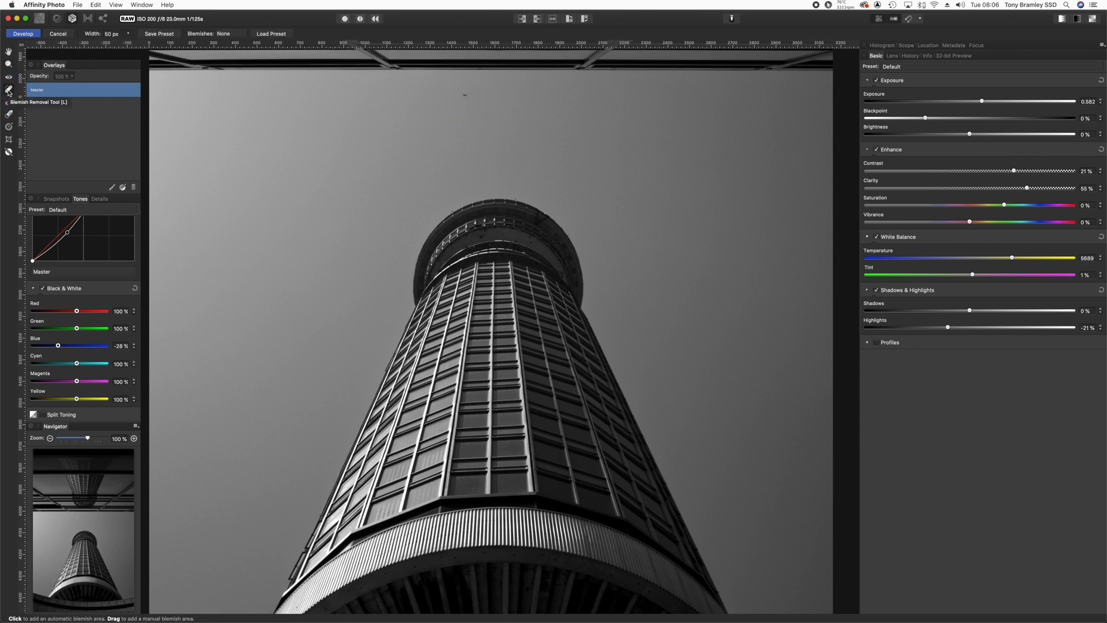
{"action": "mouse_move", "coordinate": [465, 99]}
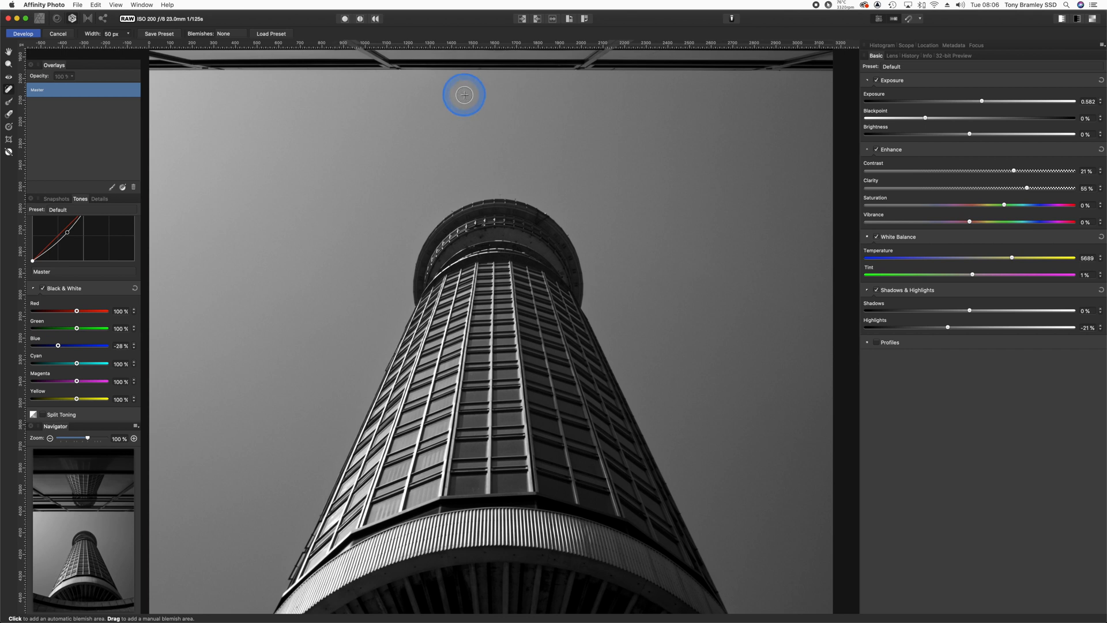
{"action": "mouse_move", "coordinate": [401, 138]}
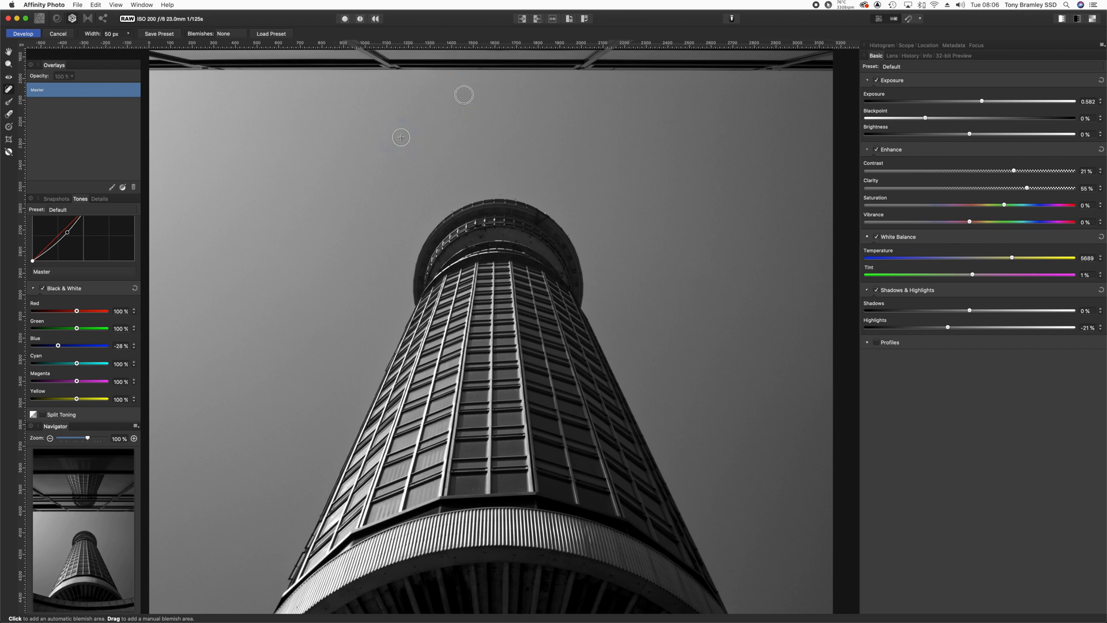